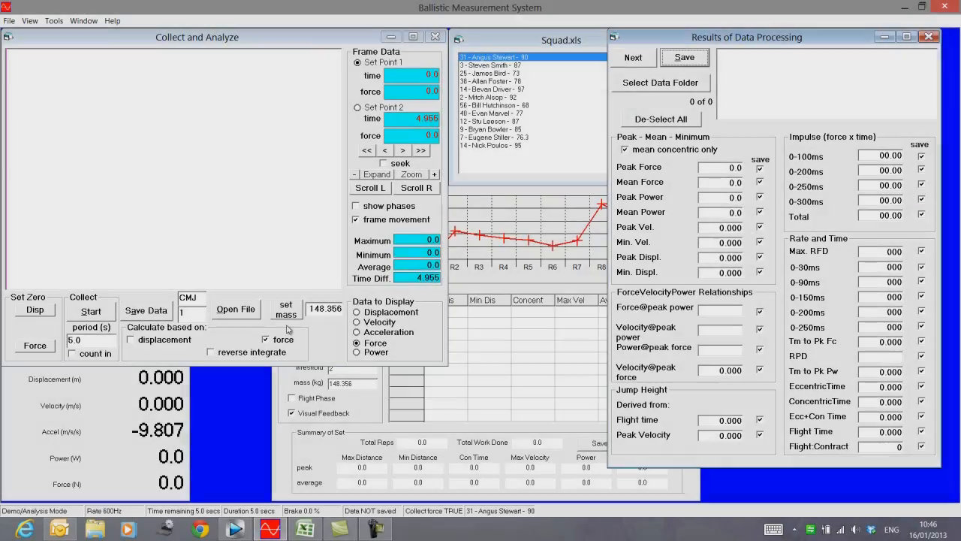
left_click(234, 309)
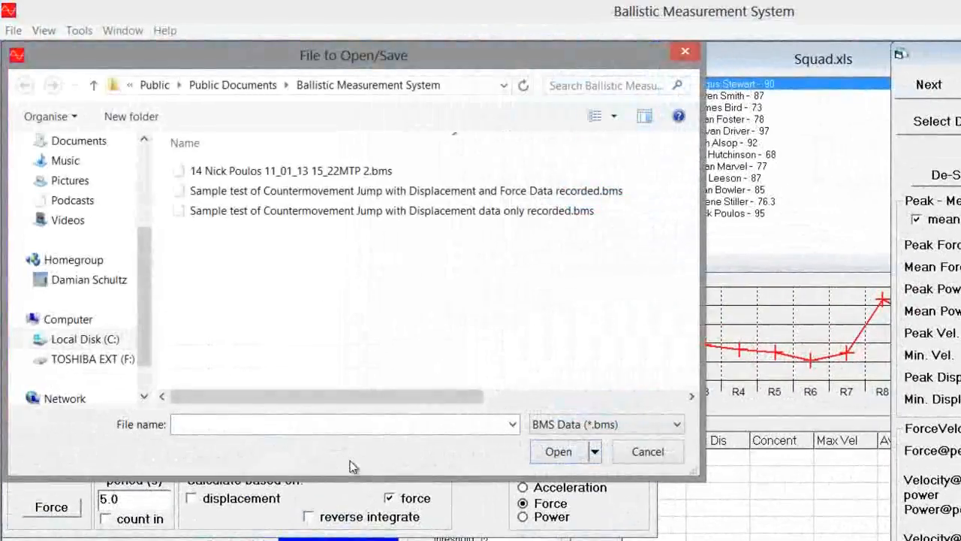
left_click(291, 171)
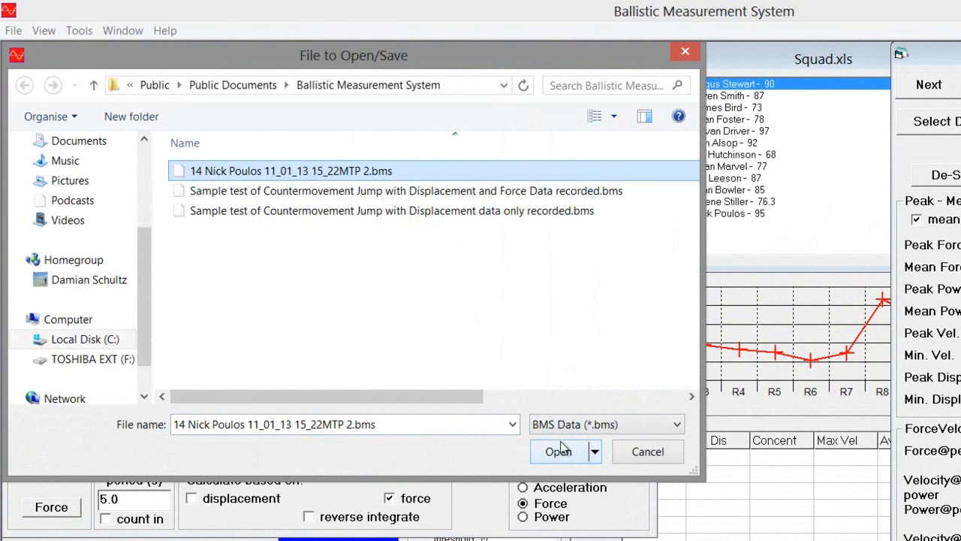
left_click(559, 450)
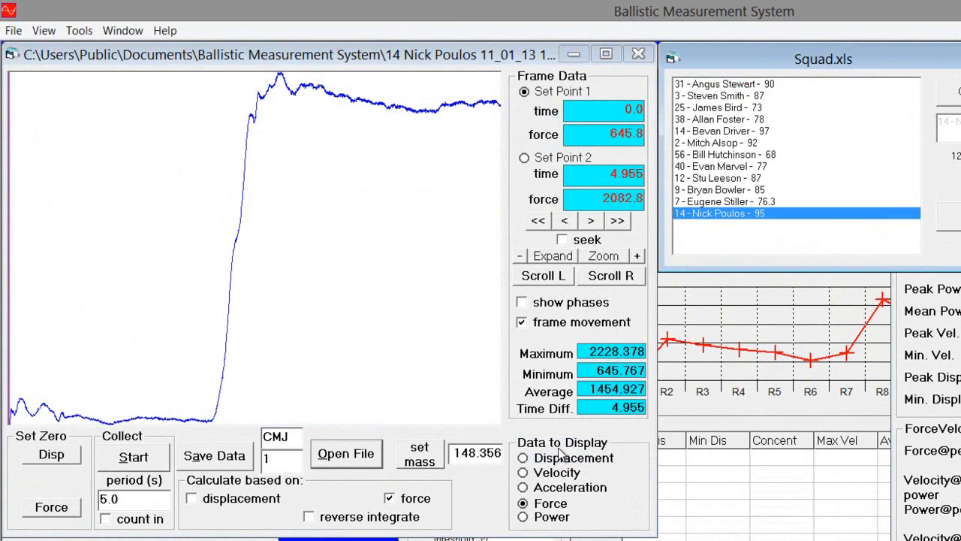
mouse_move(784, 201)
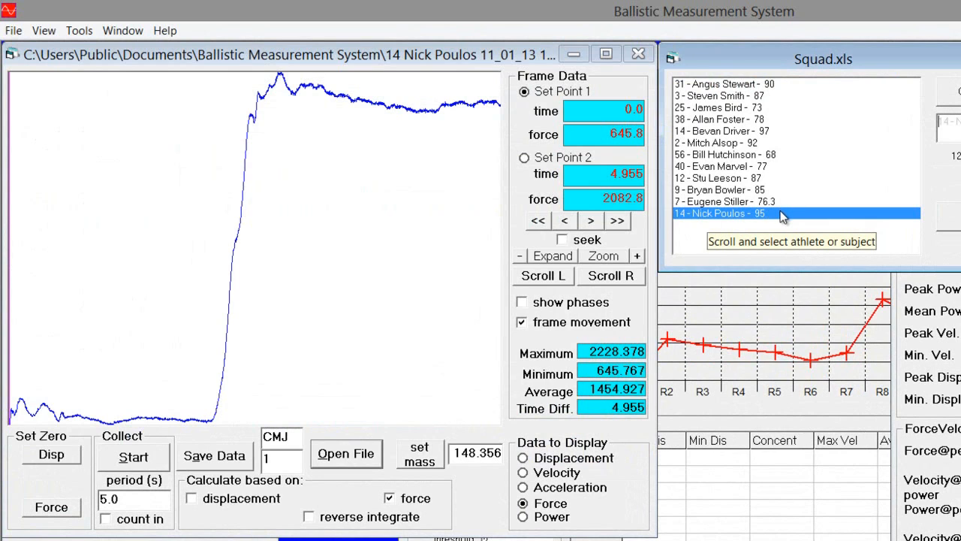
- Disable frame movement and place Set Point 1 at force onset near 2.03 s
left_click(521, 321)
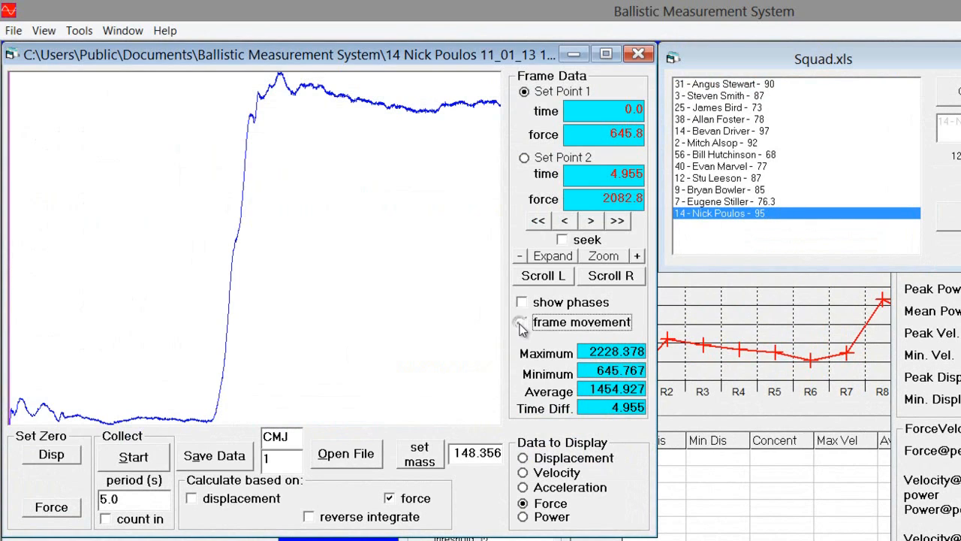
mouse_move(522, 327)
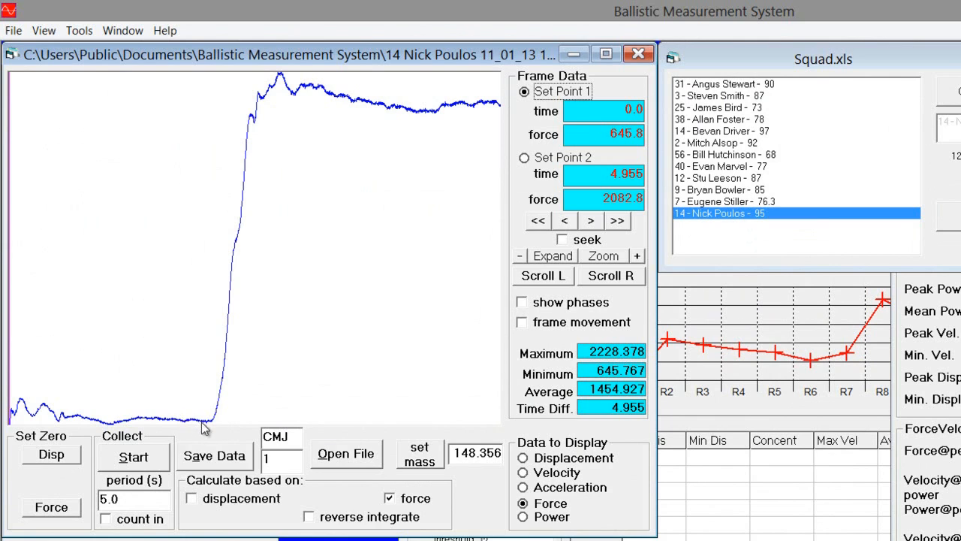
left_click(213, 421)
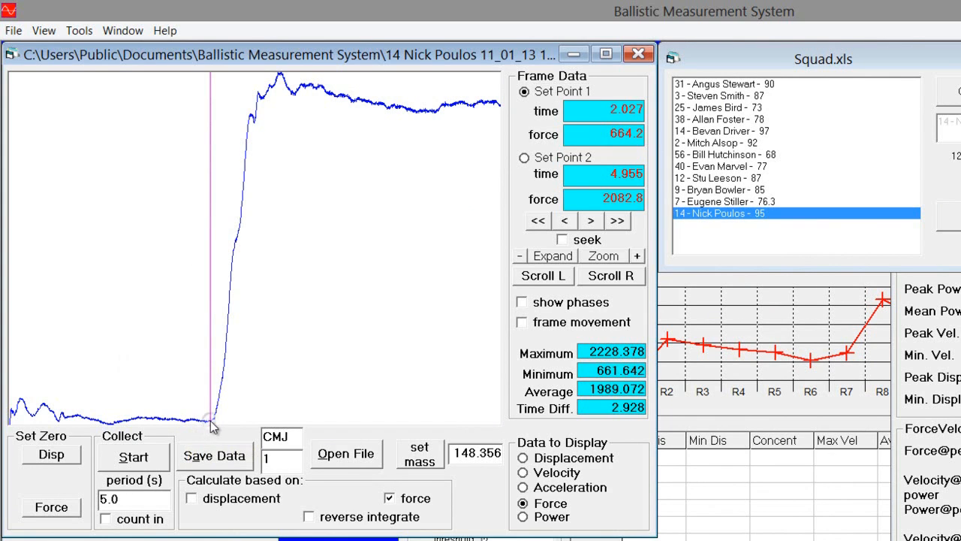
mouse_move(247, 409)
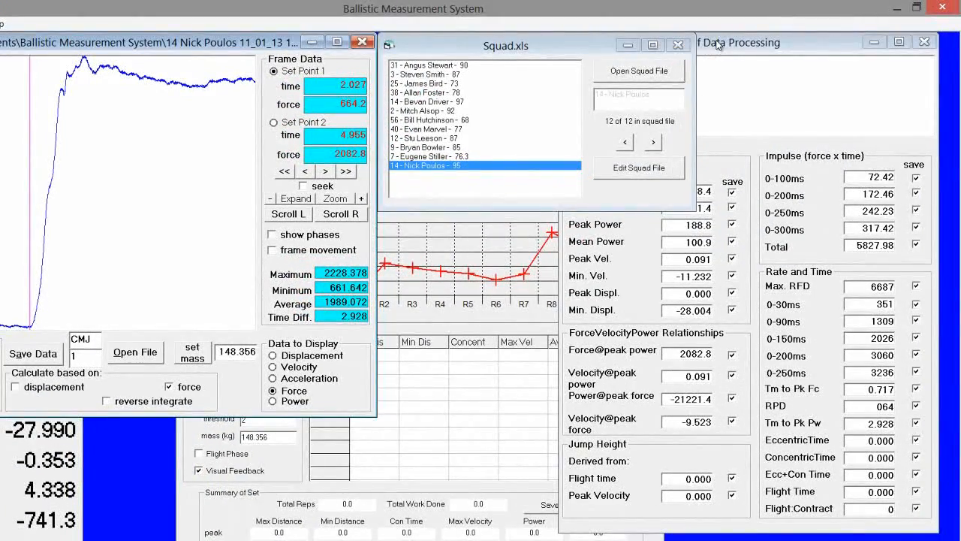
- Clear all result save selections, then include peak force, impulse totals and max RFD for export
left_click(718, 42)
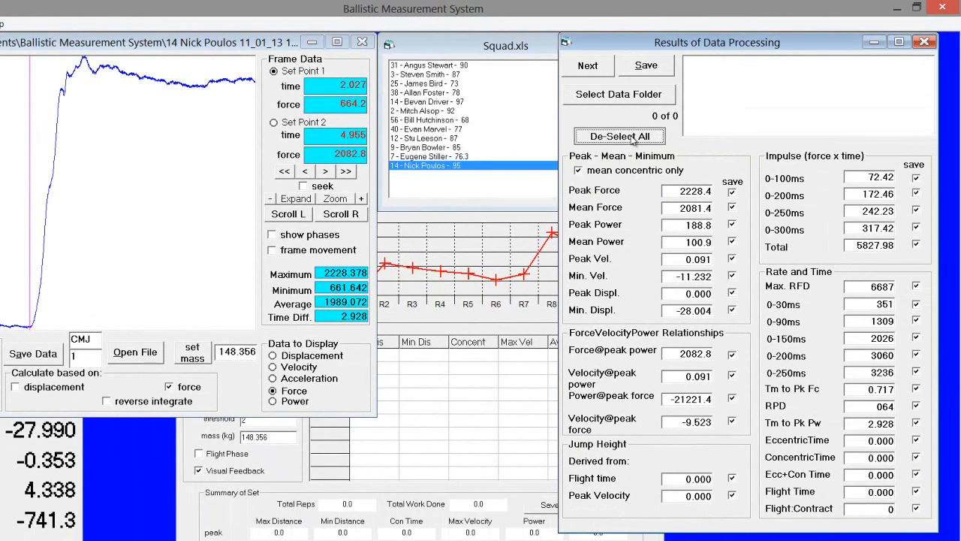
left_click(619, 135)
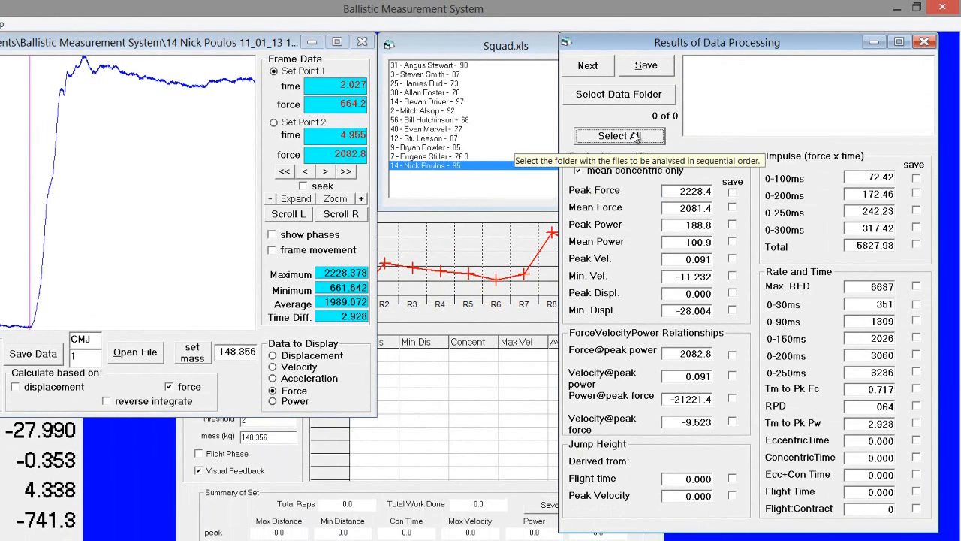
mouse_move(734, 198)
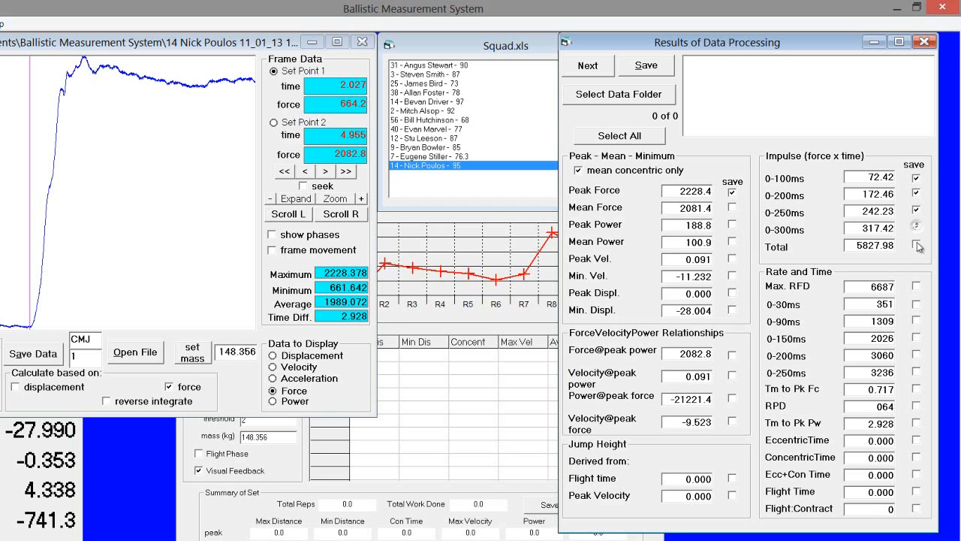
left_click(916, 246)
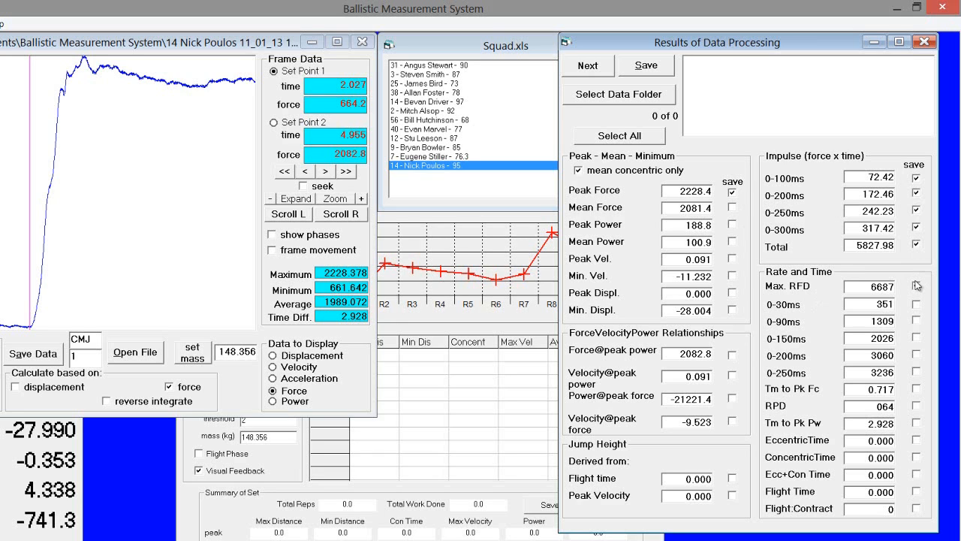
left_click(916, 286)
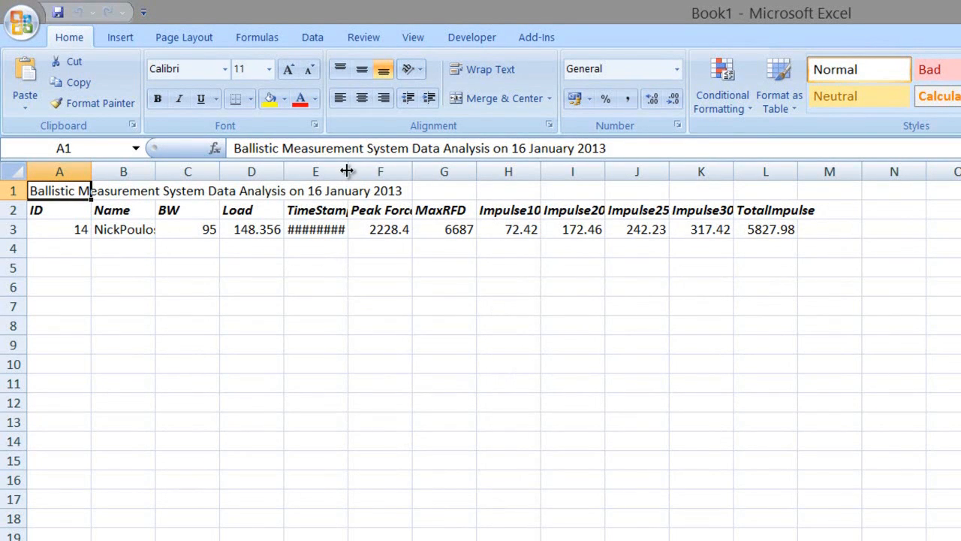
- Widen columns E, H and the impulse columns so the timestamp and Impulse100 headings show fully
left_click_drag(347, 172, 159, 171)
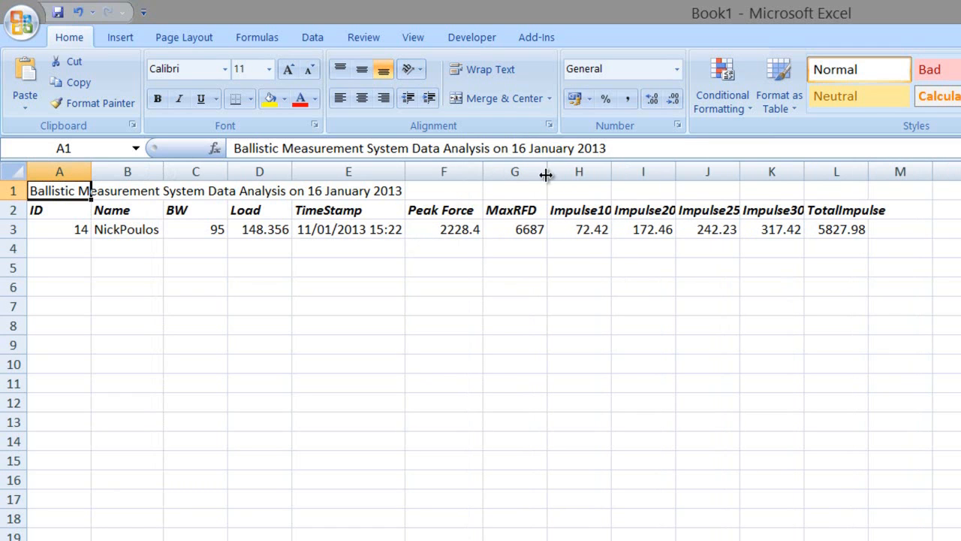
left_click_drag(547, 172, 614, 171)
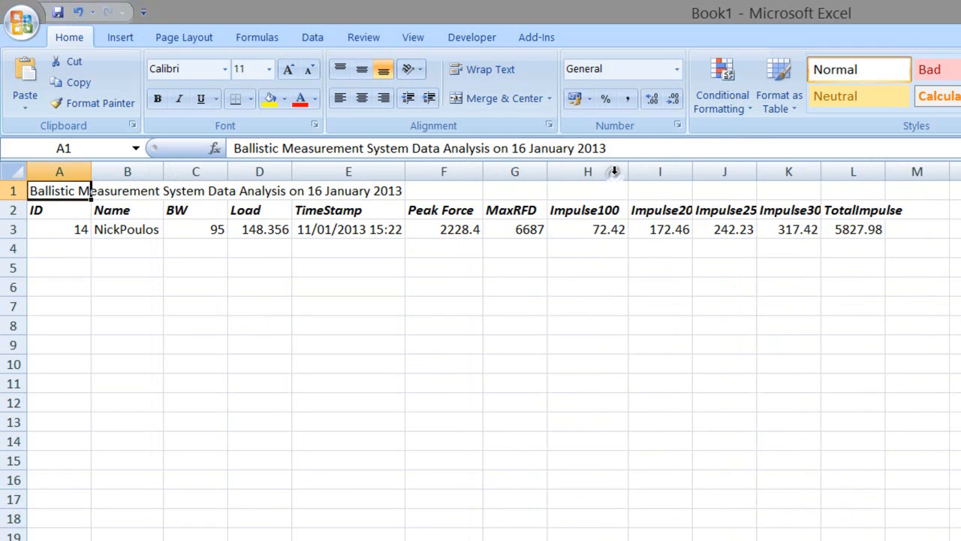
left_click(588, 171)
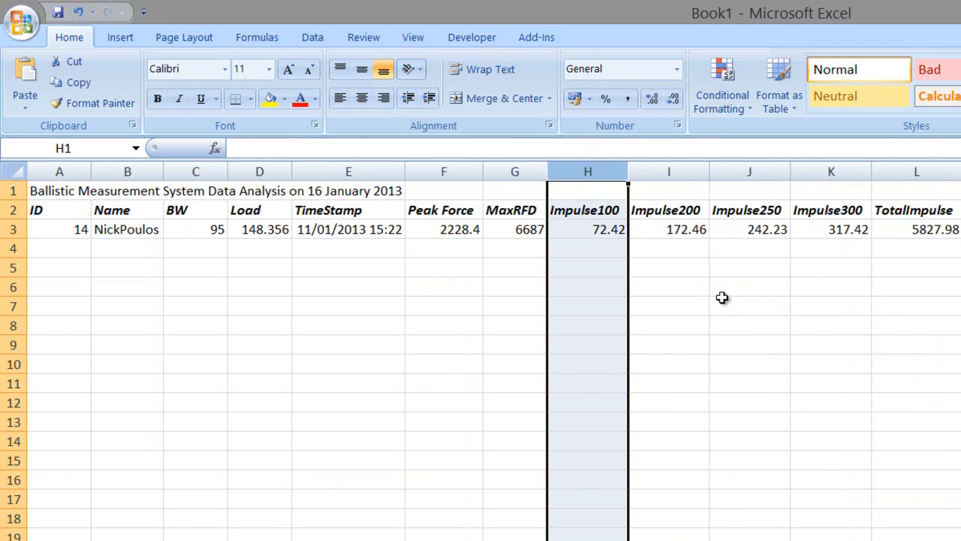
left_click(748, 285)
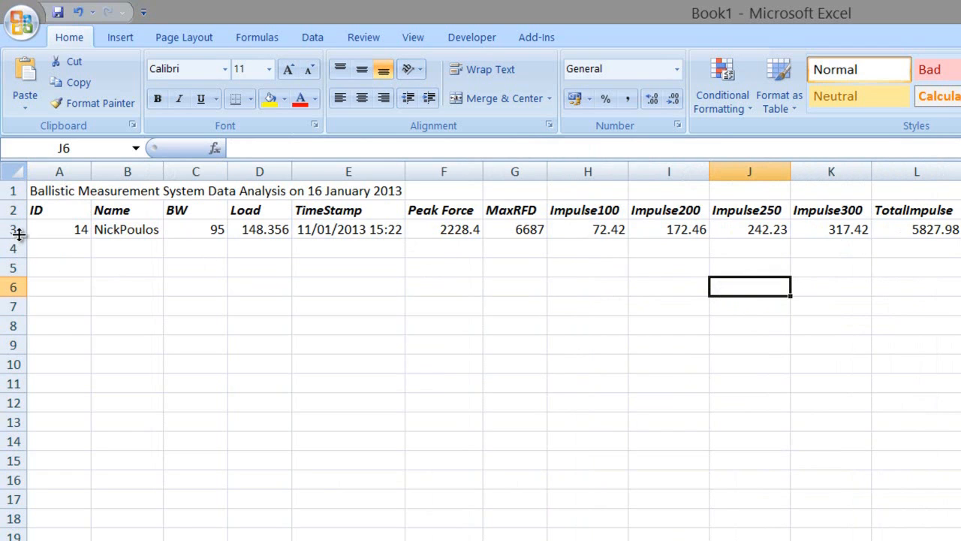
left_click(58, 228)
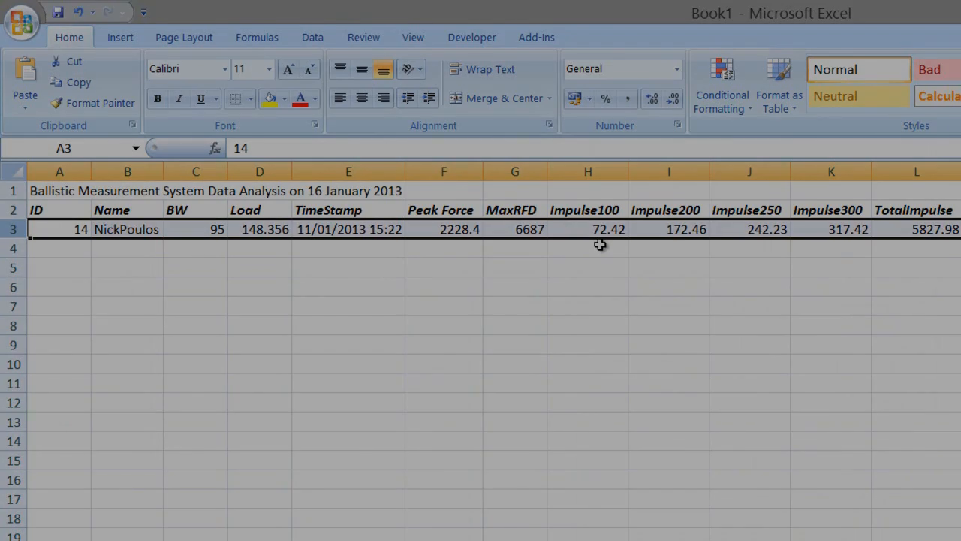